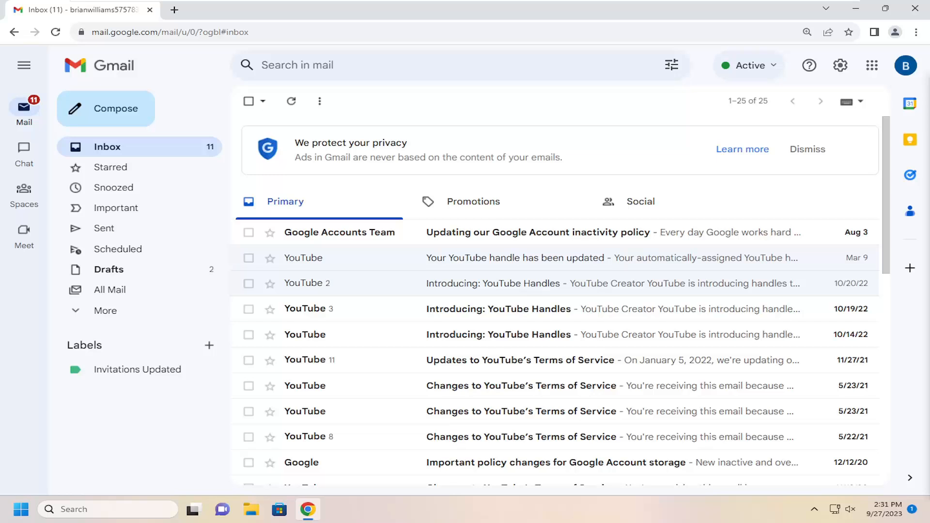
{"action": "mouse_move", "coordinate": [599, 102]}
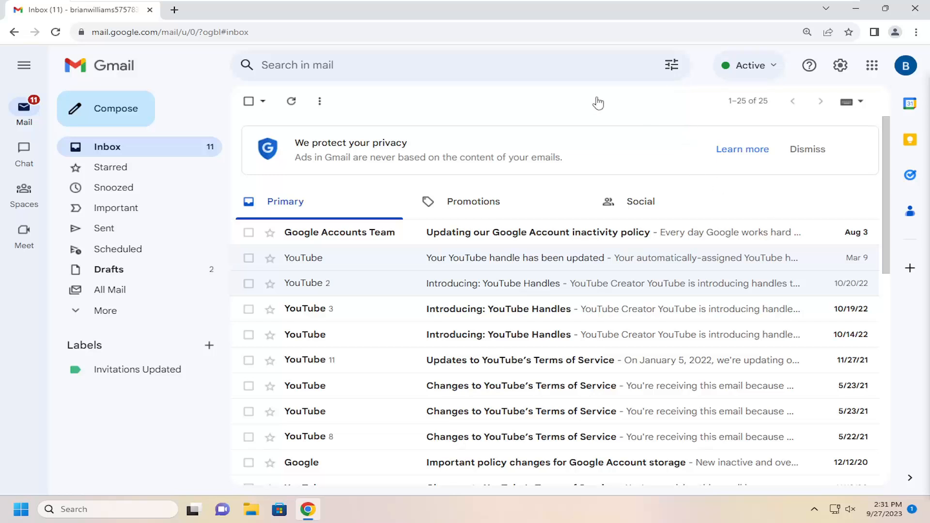
{"action": "mouse_move", "coordinate": [656, 126]}
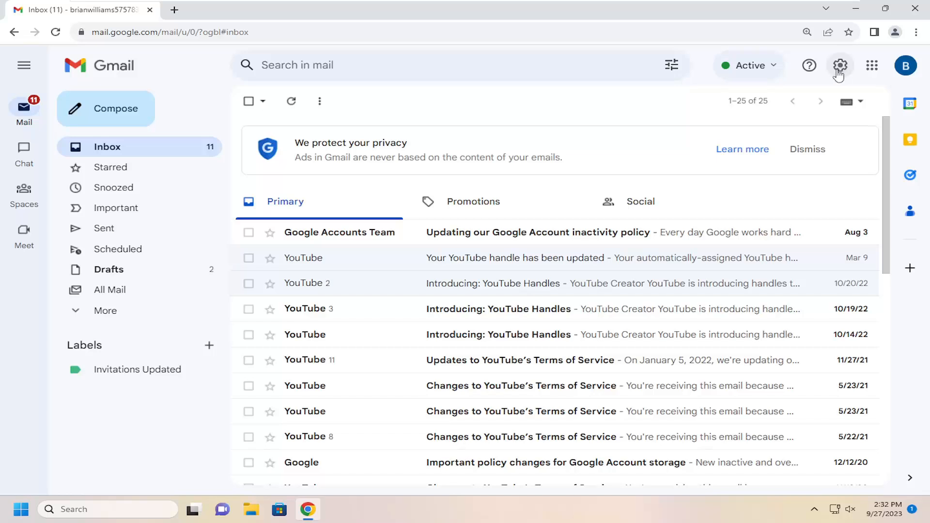
Reach the Accounts and Import page of Gmail's full settings via the gear menu
{"action": "left_click", "coordinate": [840, 65]}
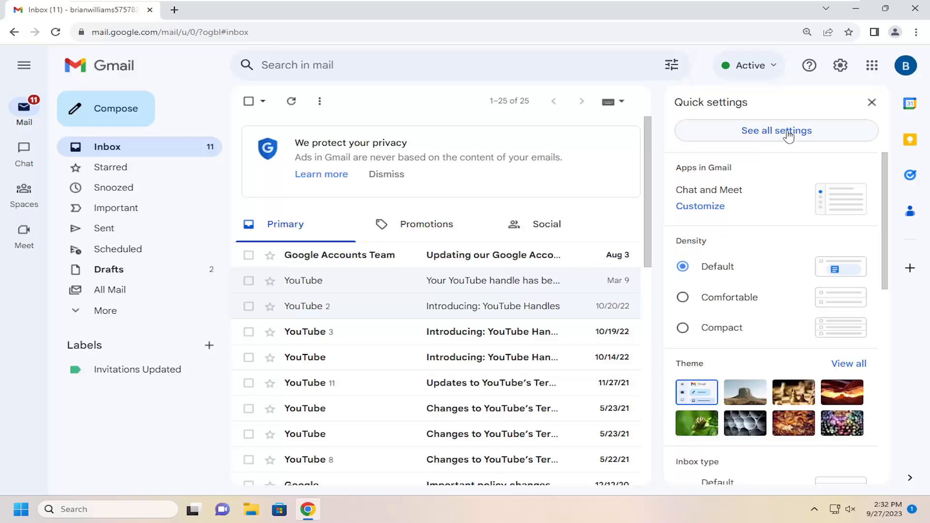
{"action": "left_click", "coordinate": [775, 130]}
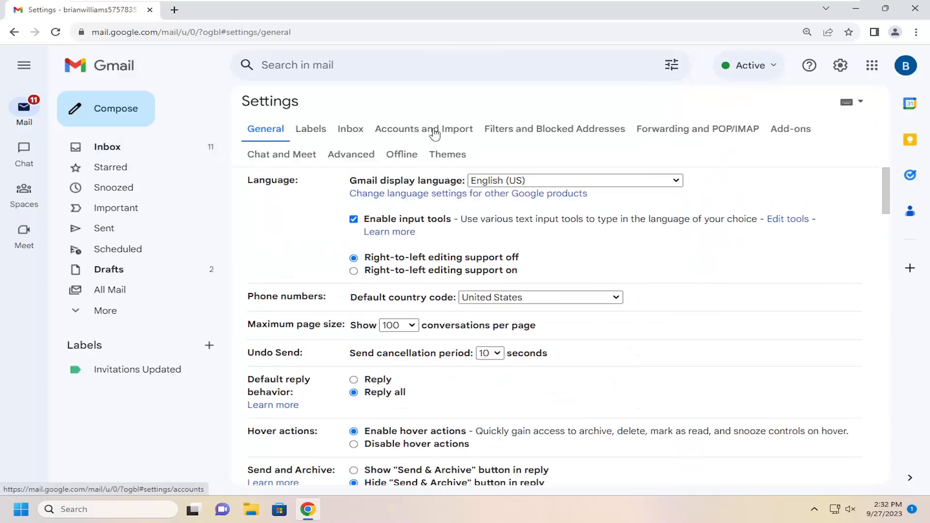
{"action": "left_click", "coordinate": [424, 129]}
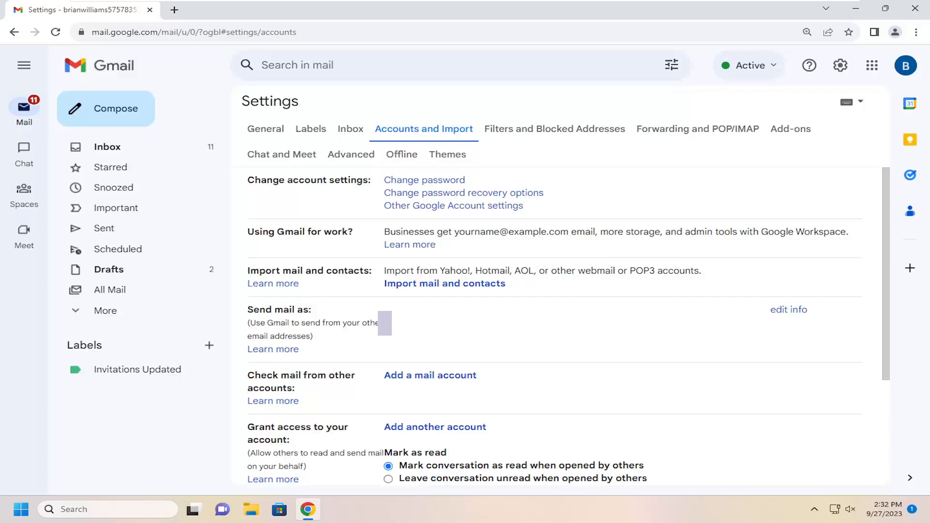
{"action": "mouse_move", "coordinate": [649, 283]}
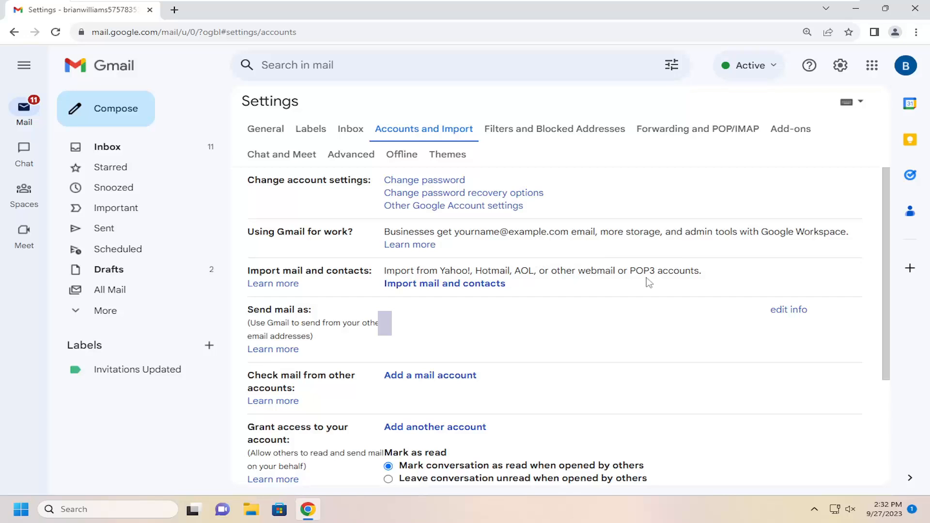
{"action": "mouse_move", "coordinate": [445, 284]}
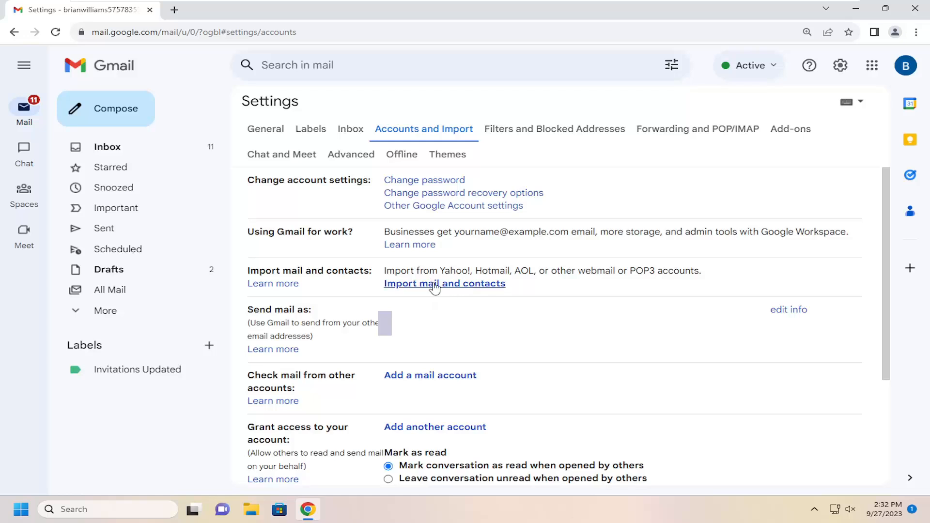
Start Import mail and contacts and submit the other account's address to import from
{"action": "left_click", "coordinate": [445, 284]}
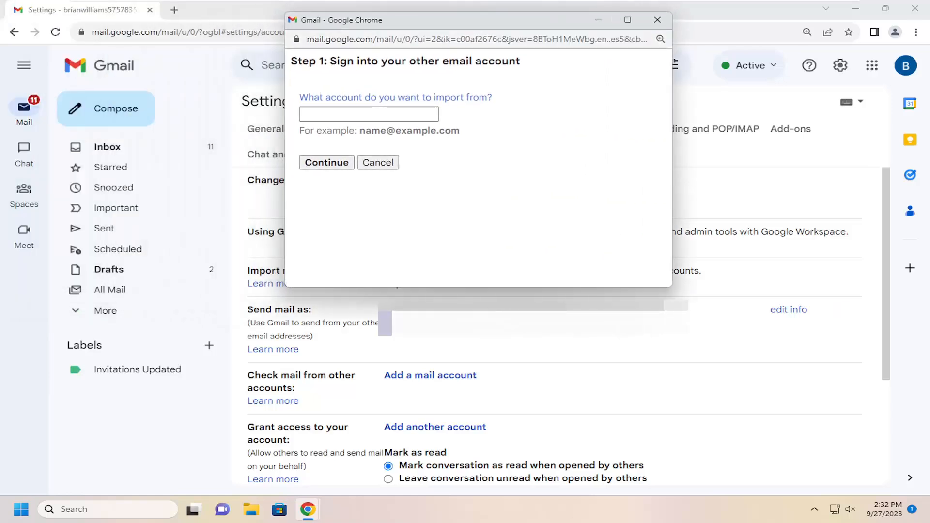
{"action": "left_click", "coordinate": [368, 114]}
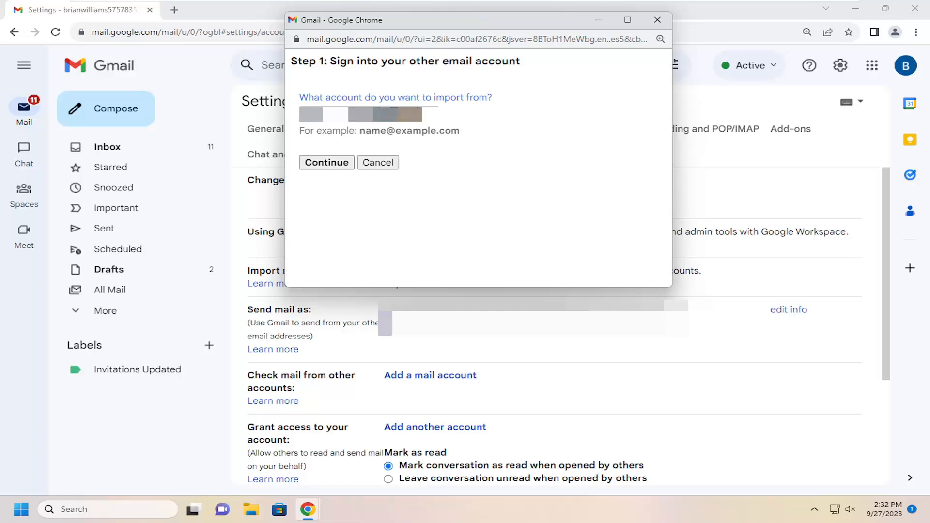
{"action": "left_click", "coordinate": [326, 162]}
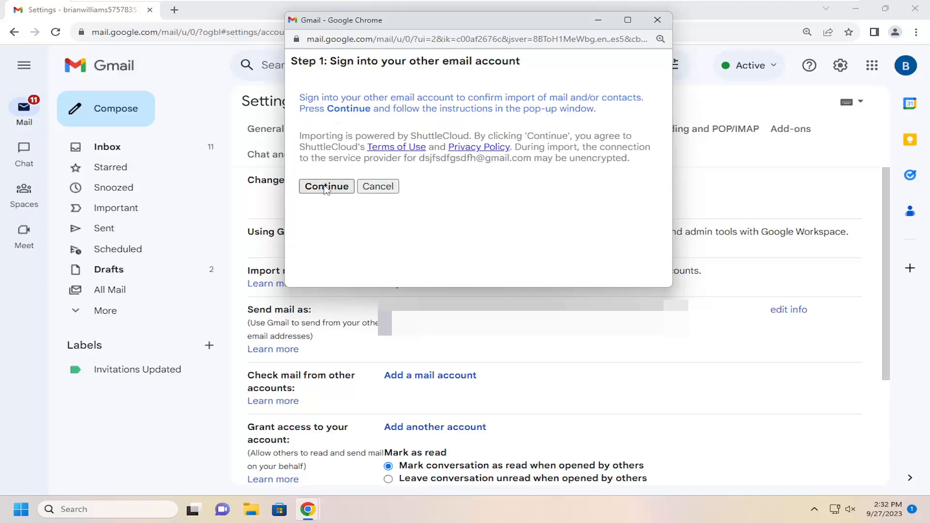
Continue past the popup-blocker alert to the ShuttleCloud Choose an account window, then close it
{"action": "left_click", "coordinate": [325, 186]}
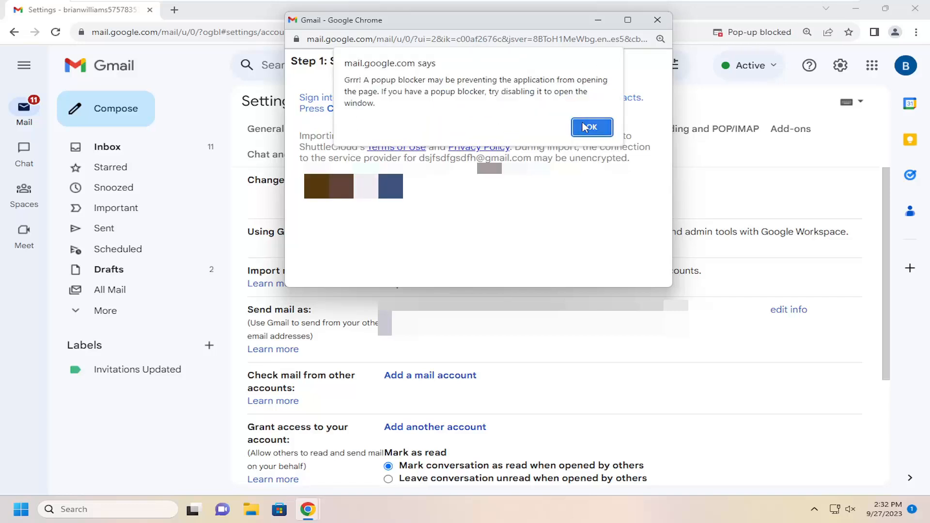
{"action": "left_click", "coordinate": [591, 127]}
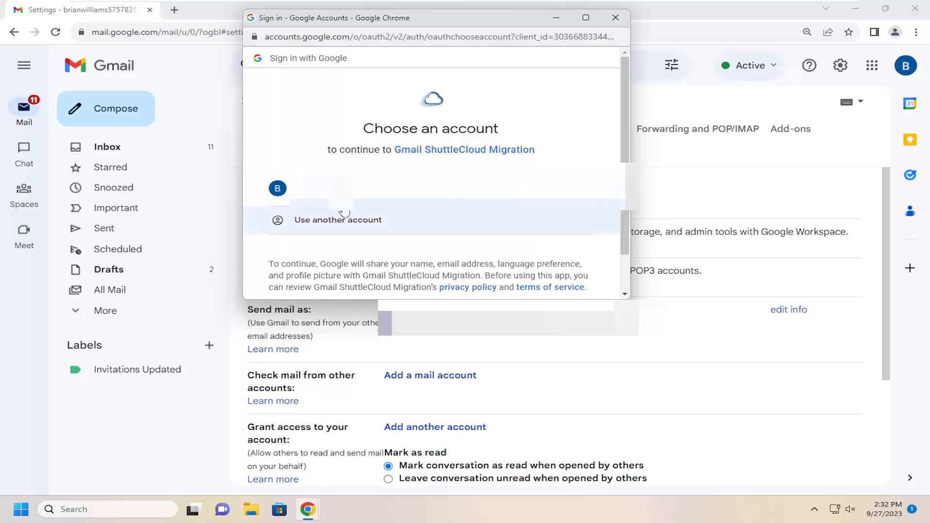
{"action": "mouse_move", "coordinate": [489, 160]}
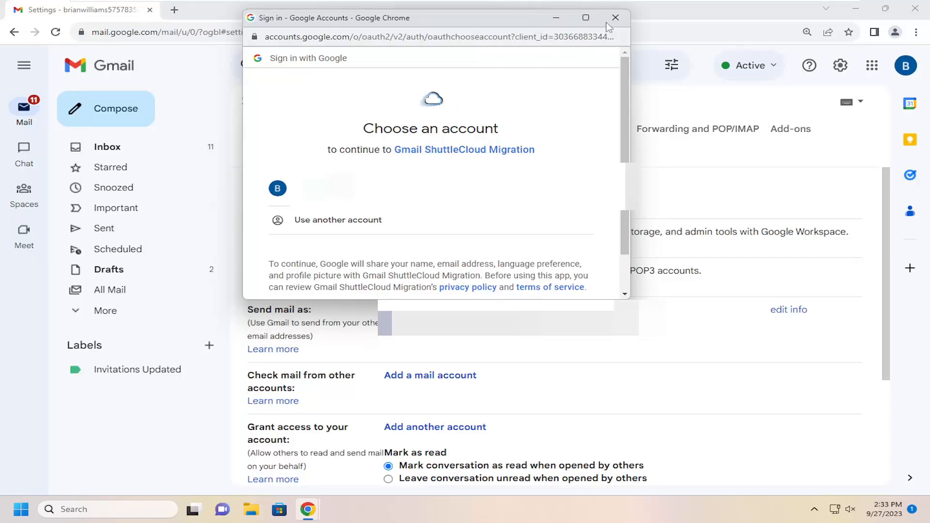
{"action": "left_click", "coordinate": [616, 17]}
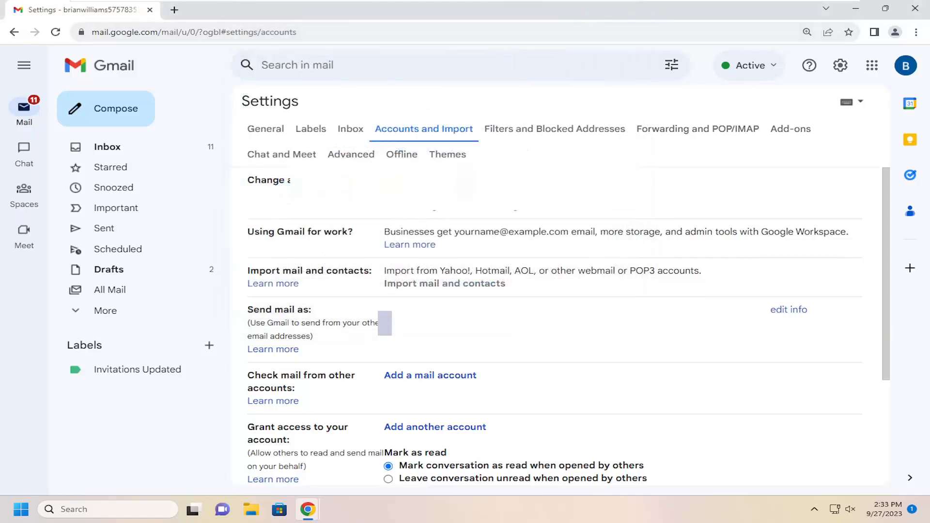